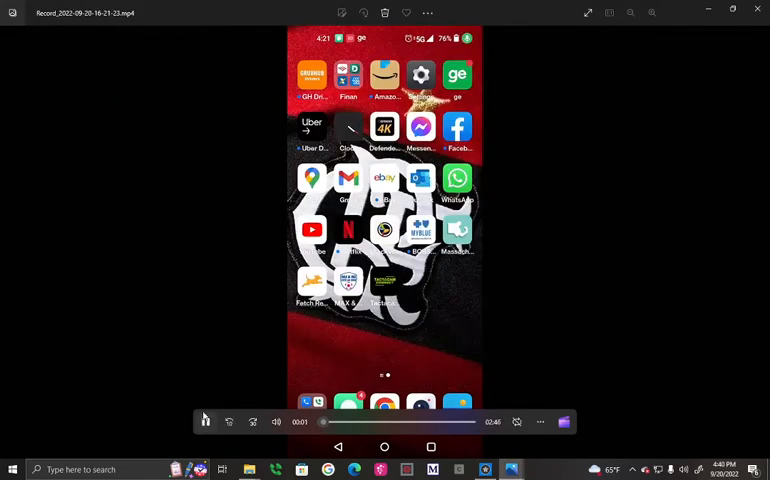
Open the phone's Settings app from the home screen.
click(204, 420)
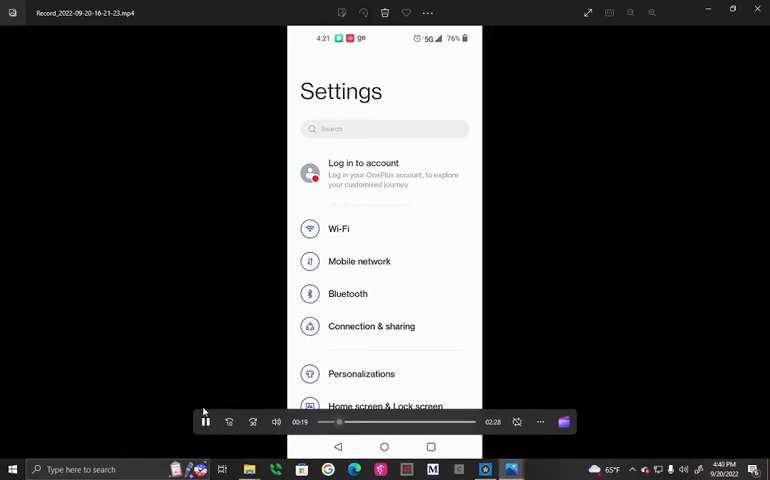
click(372, 326)
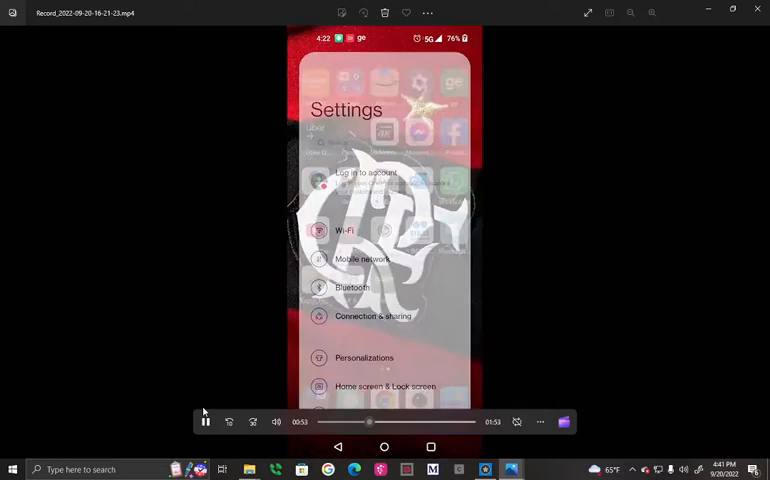
scroll(down, 3)
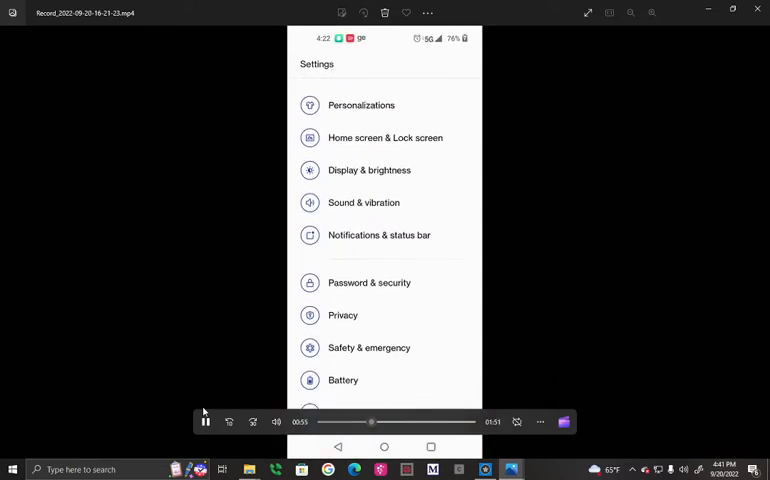
scroll(down, 3)
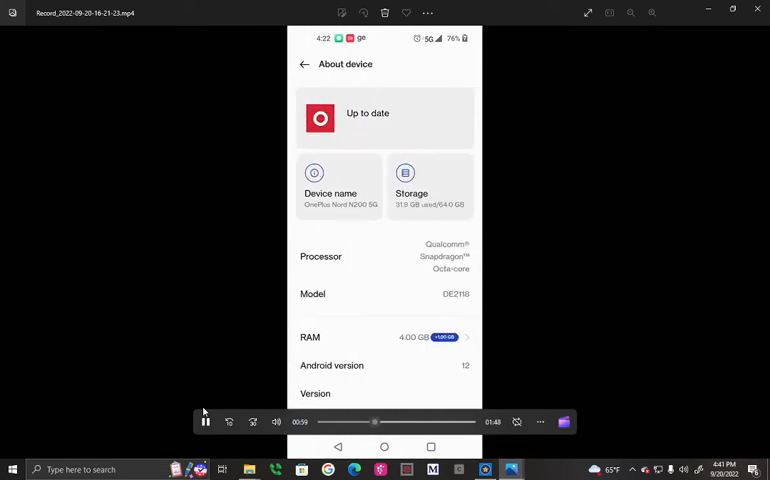
scroll(down, 3)
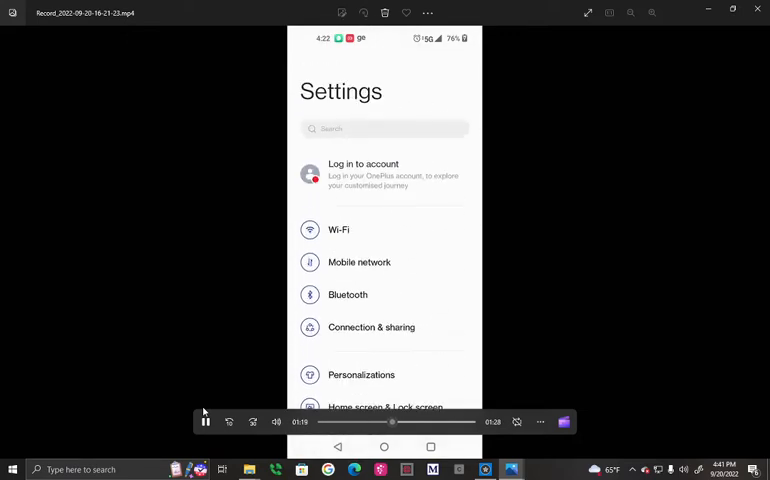
Search Settings for 'de', open Developer options and scroll to Default USB configuration for MTP.
click(384, 128)
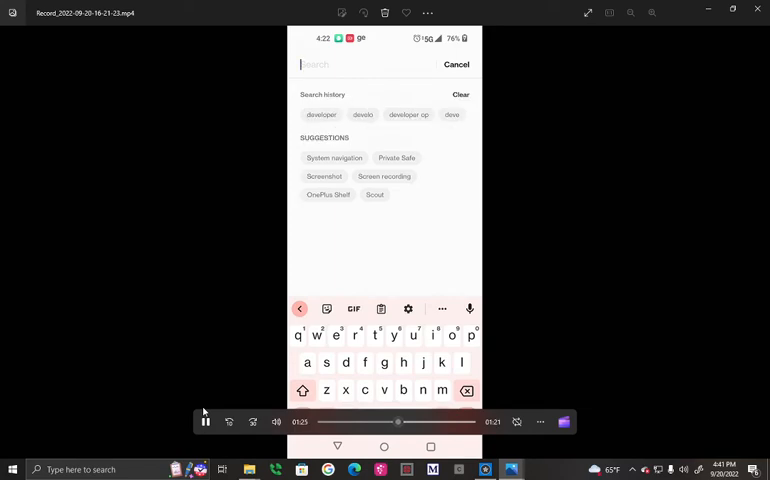
text(developer)
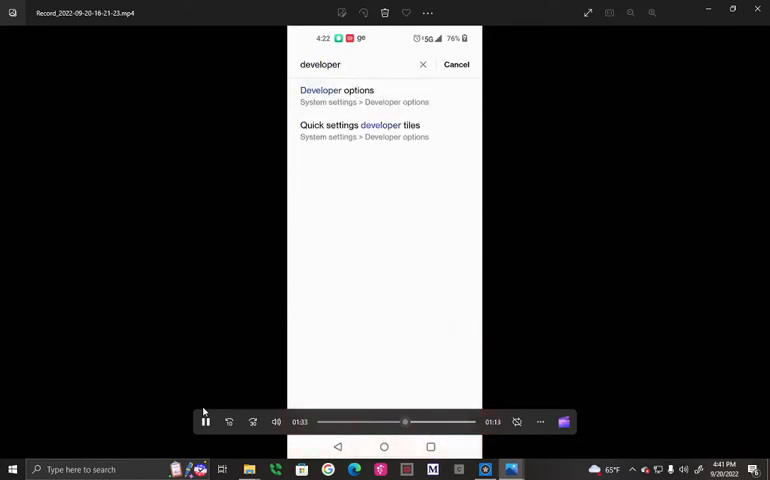
click(336, 92)
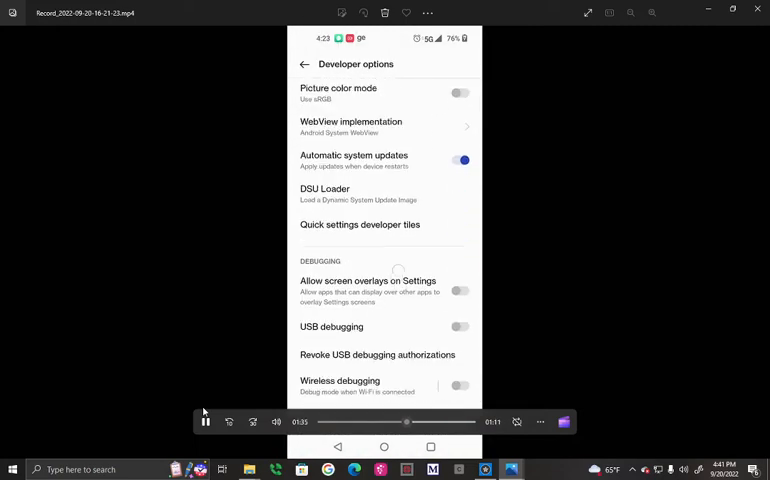
scroll(down, 3)
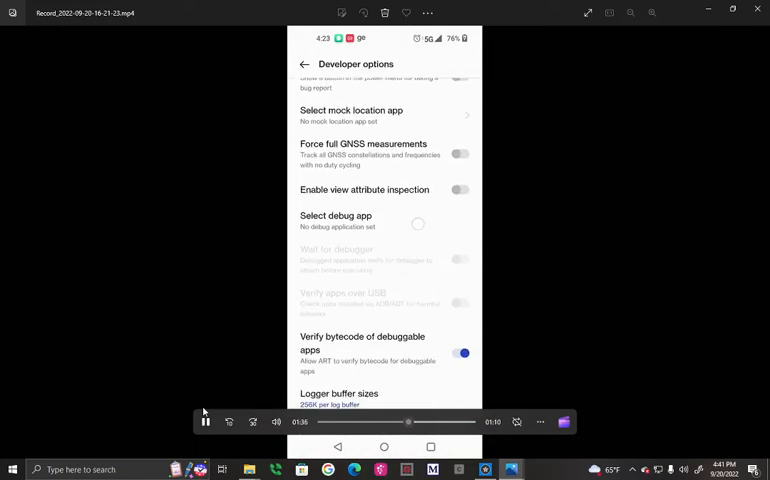
scroll(down, 3)
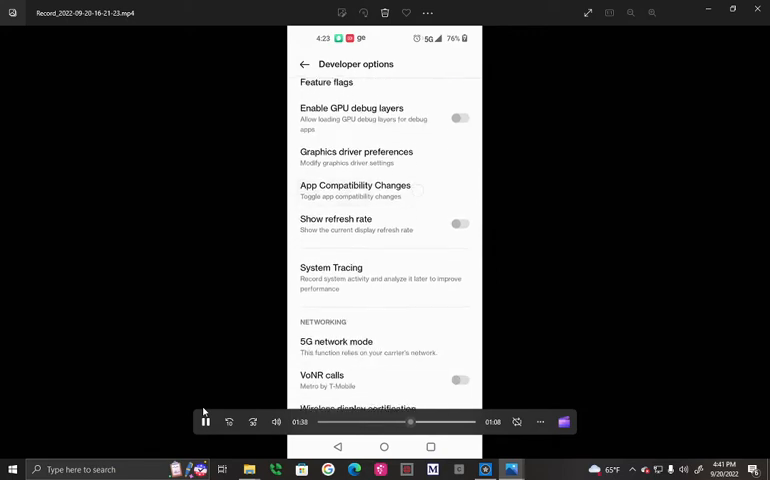
scroll(down, 3)
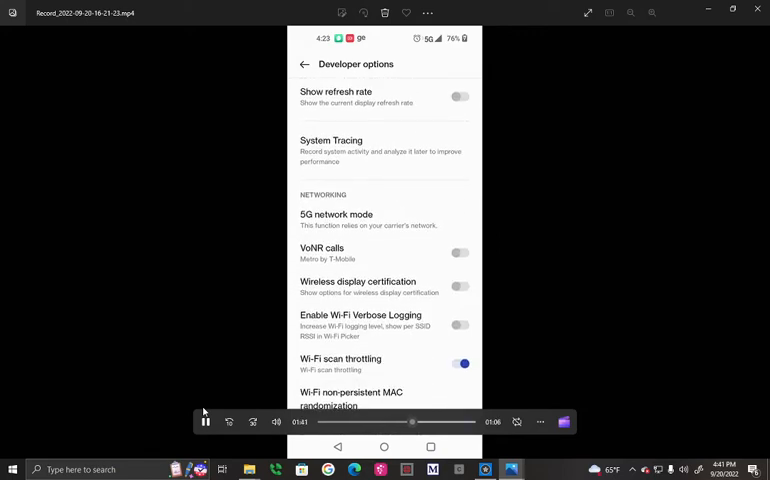
scroll(down, 3)
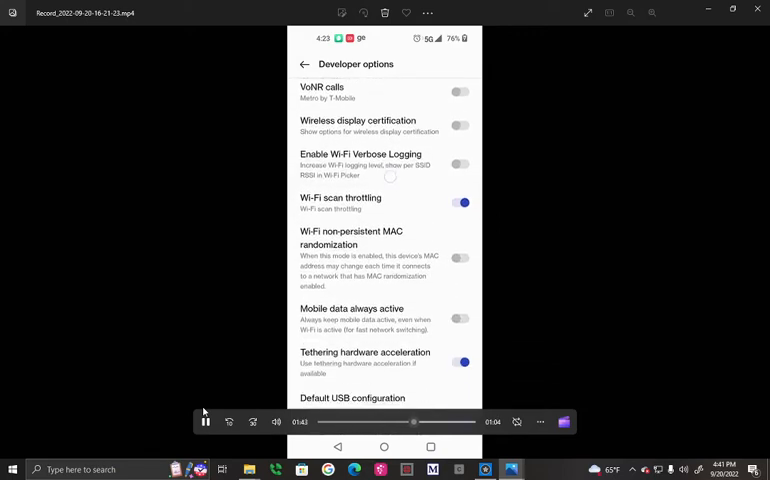
scroll(down, 3)
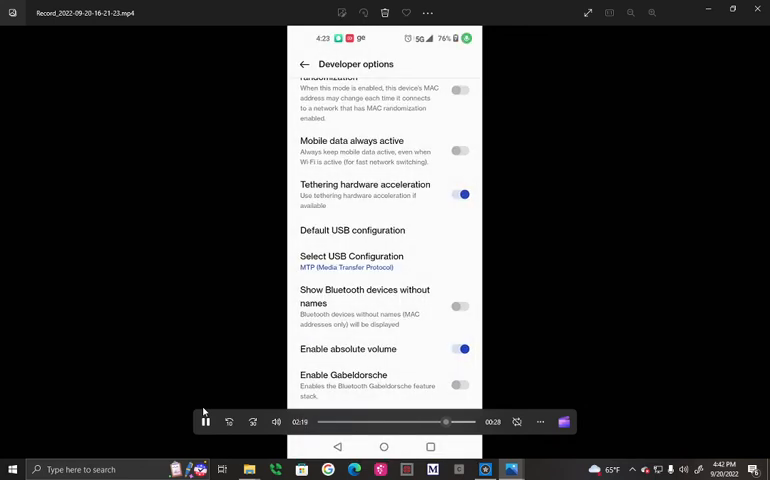
Switch on USB tethering under Connection & sharing.
click(352, 260)
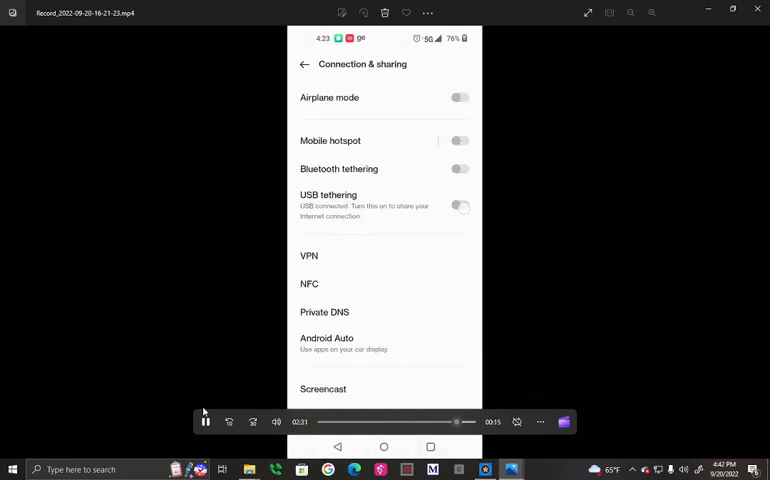
click(460, 200)
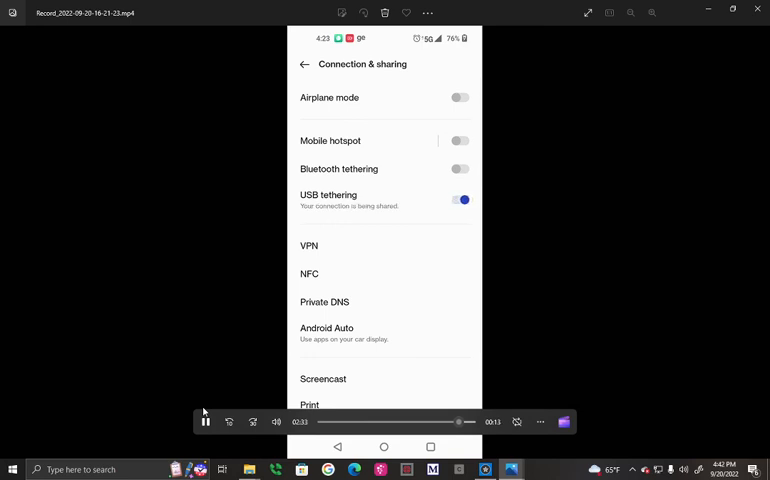